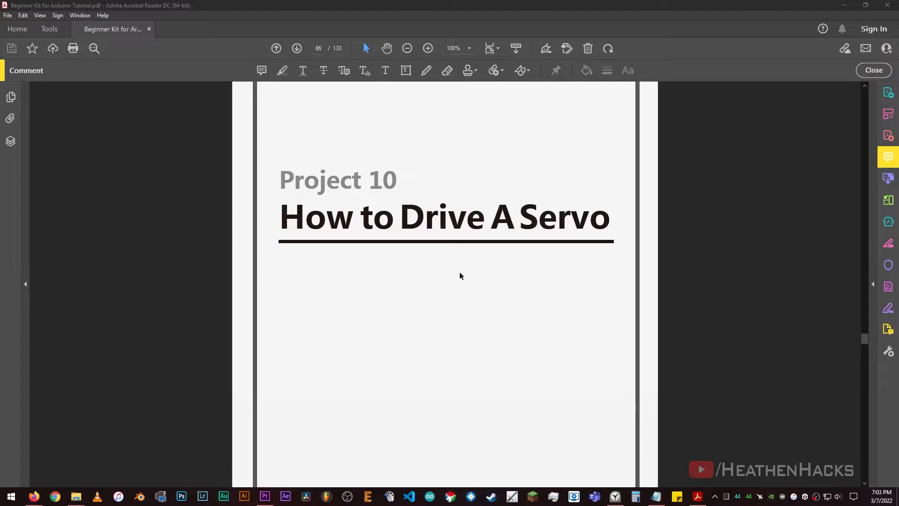
- Confirm the Arduino Uno board and port under Tools, then upload the sweep sketch
double_click(337, 179)
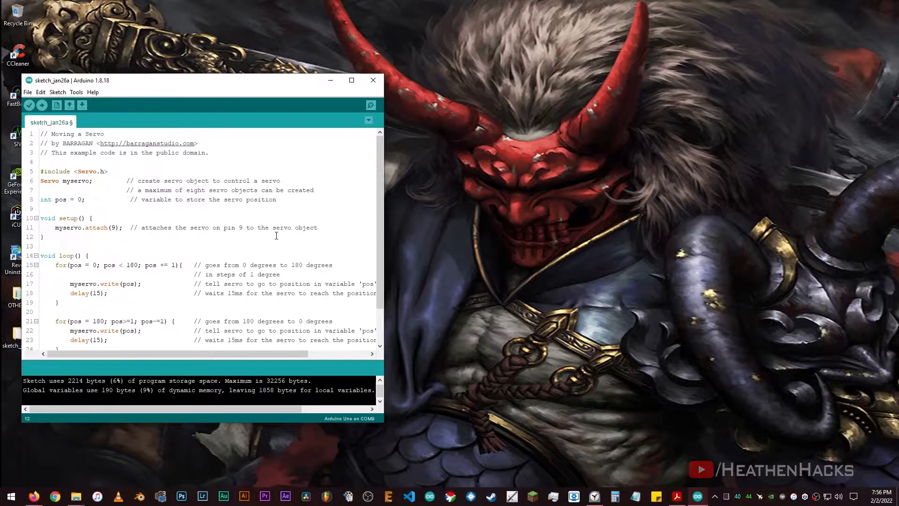
left_click(93, 92)
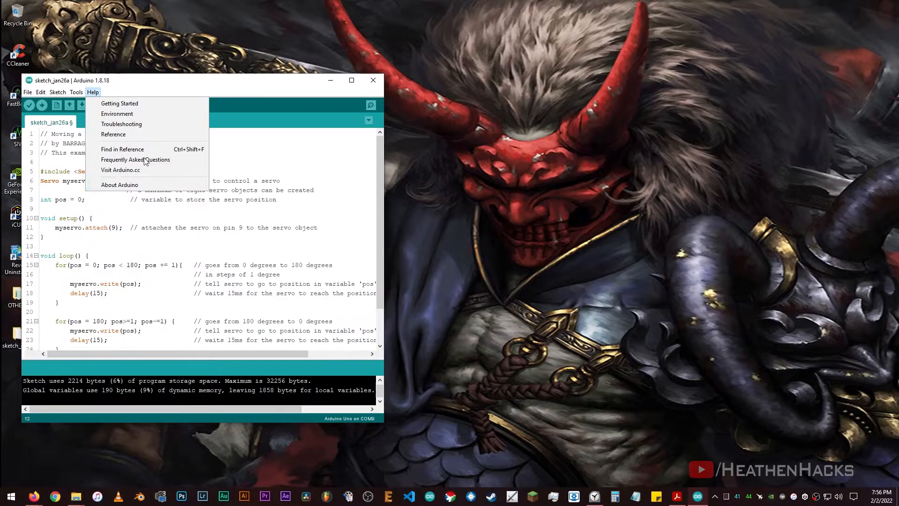
left_click(76, 92)
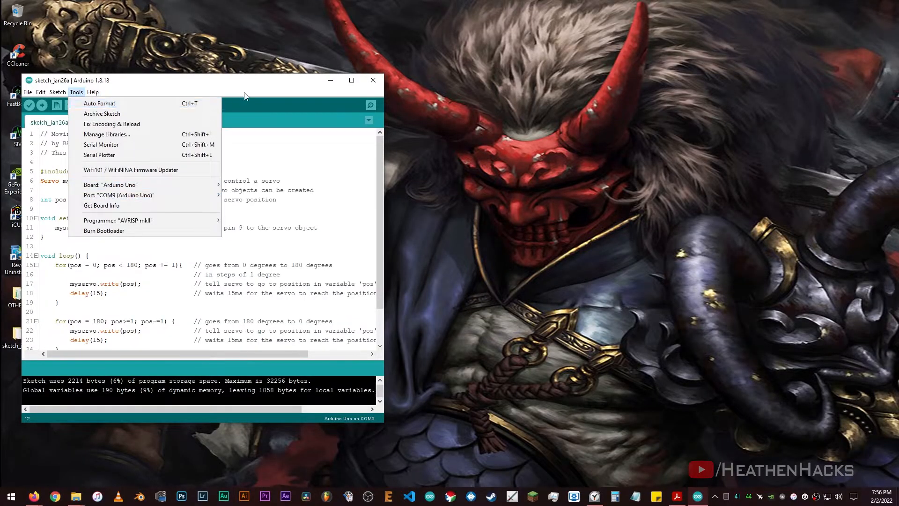
left_click(43, 105)
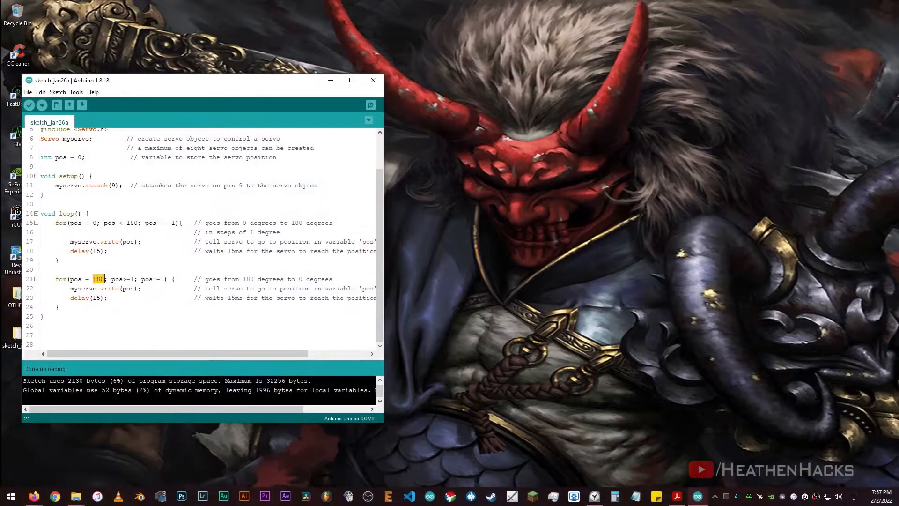
- Change the sweep-back for loop to start at pos = 90 instead of 180
type("90")
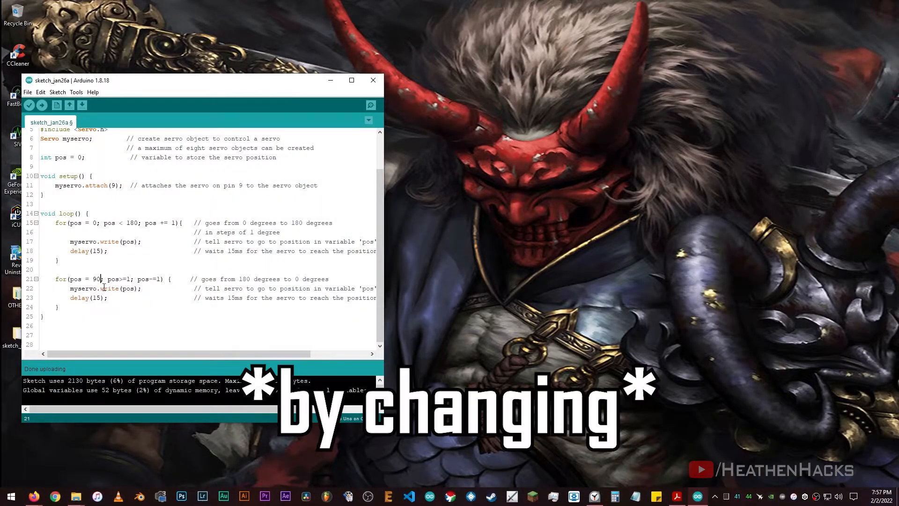
double_click(133, 223)
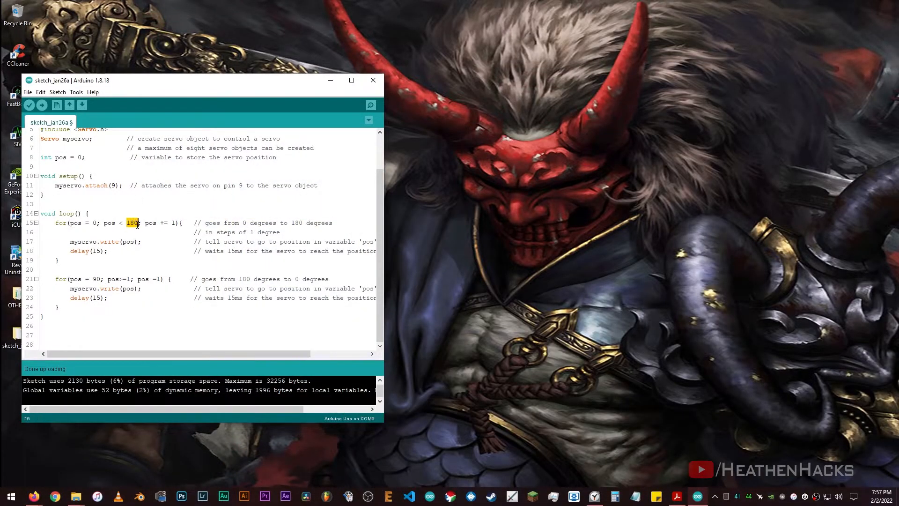